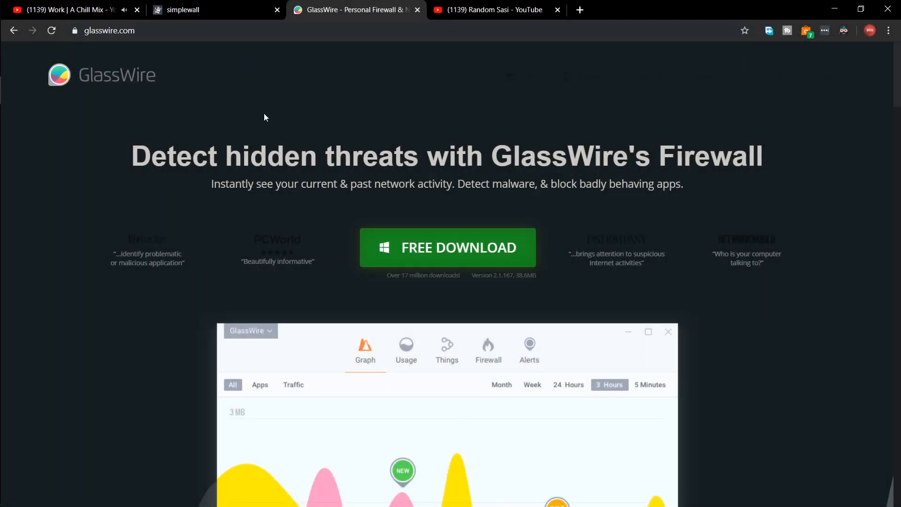
Scroll down the glasswire.com page toward the FREE DOWNLOAD link.
{"action": "scroll", "scroll_direction": "down", "scroll_amount": 3}
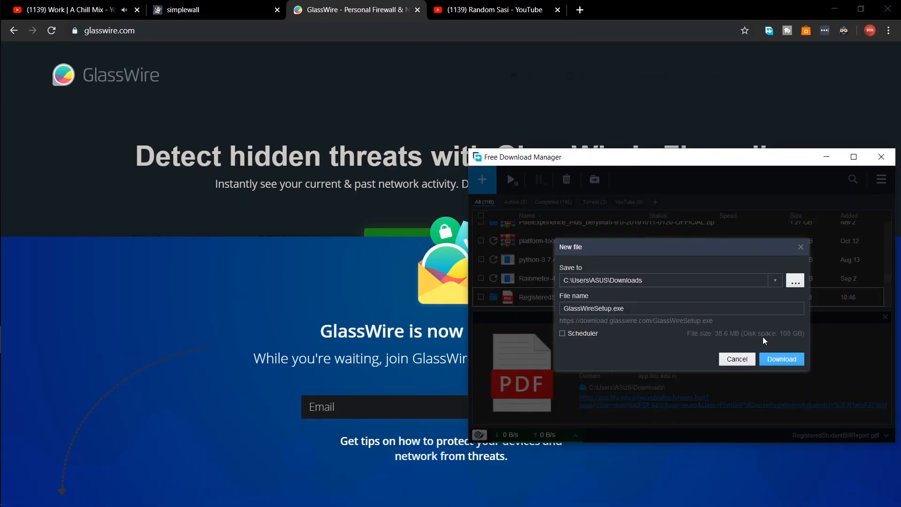
Confirm the New file dialog so GlassWireSetup.exe downloads to the Downloads folder.
{"action": "left_click", "coordinate": [781, 359]}
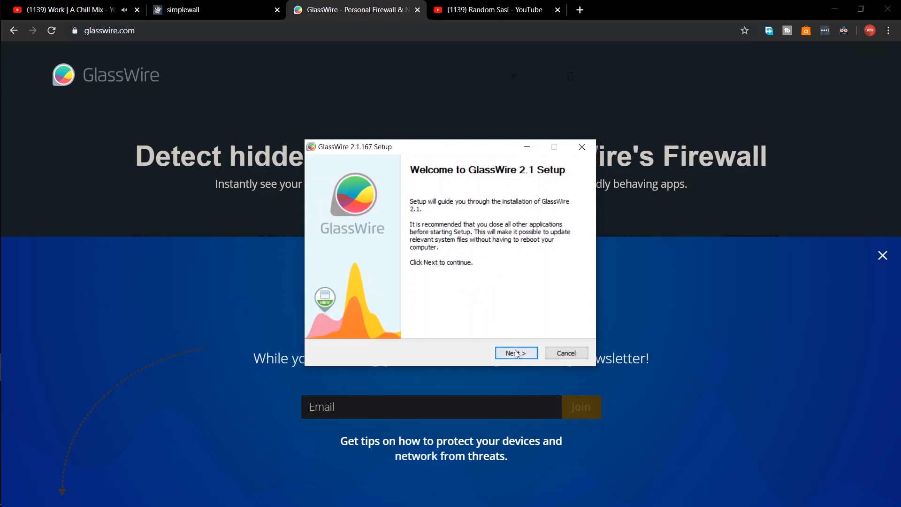
Accept the GlassWire 2.1 license, finish the installation and launch GlassWire.
{"action": "left_click", "coordinate": [515, 353]}
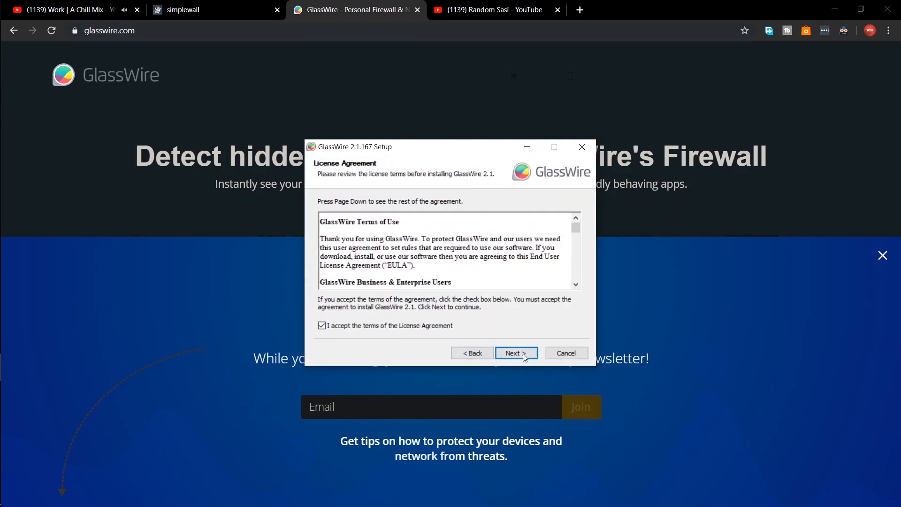
{"action": "left_click", "coordinate": [515, 353]}
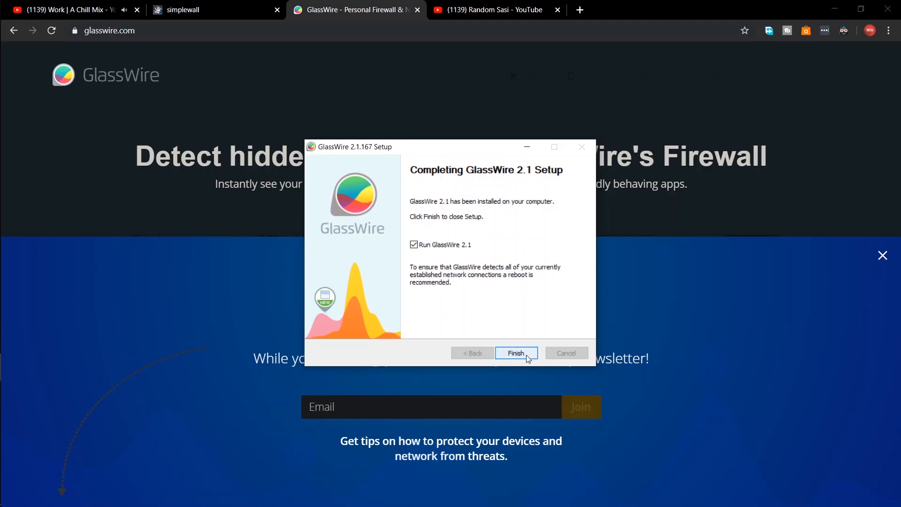
{"action": "left_click", "coordinate": [515, 353]}
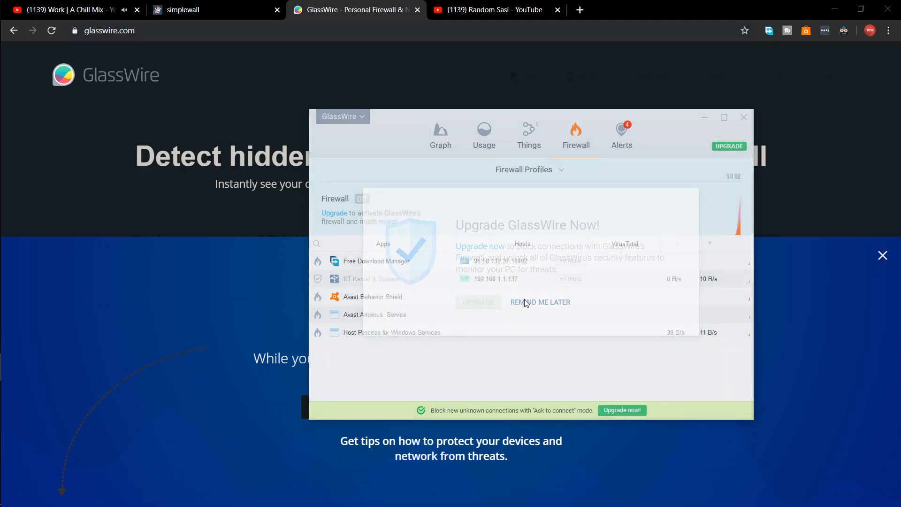
{"action": "left_click", "coordinate": [540, 302]}
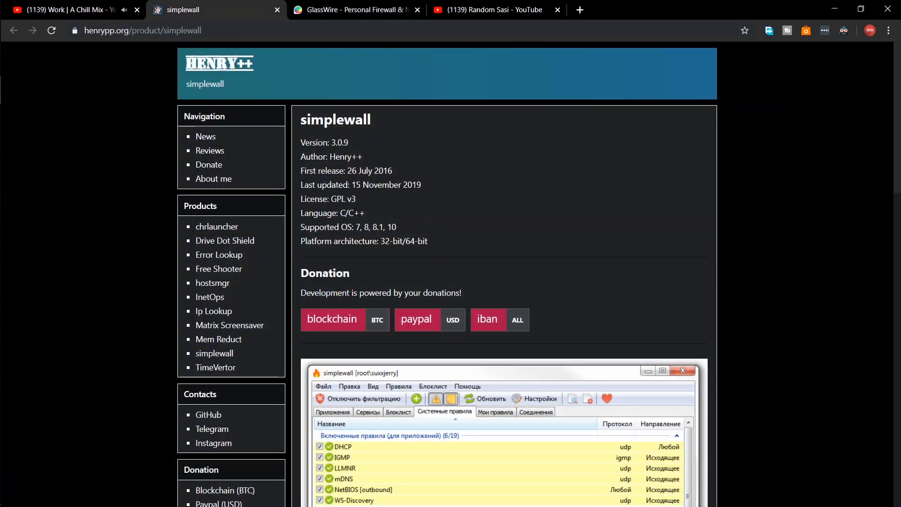
Download simplewall-3.0.9-setup.exe from the henrypp.org Download section.
{"action": "scroll", "scroll_direction": "down", "scroll_amount": 3}
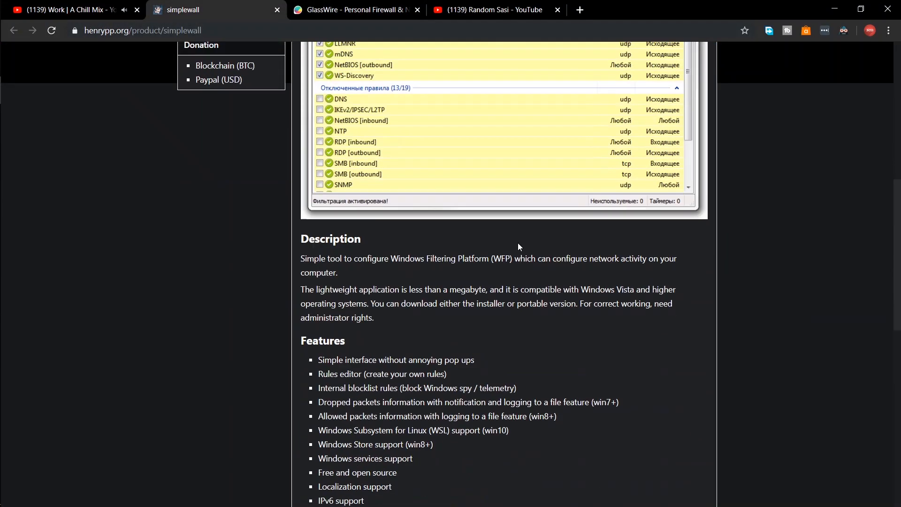
{"action": "scroll", "scroll_direction": "down", "scroll_amount": 3}
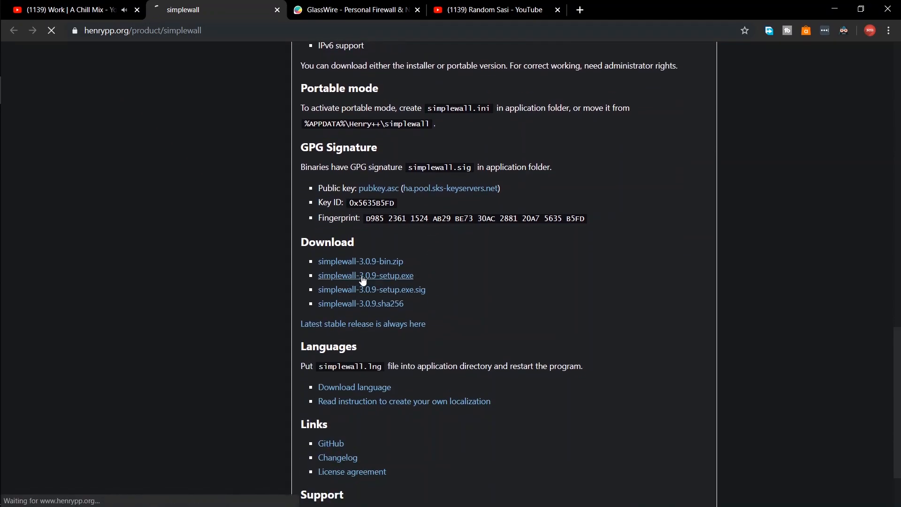
{"action": "left_click", "coordinate": [365, 275]}
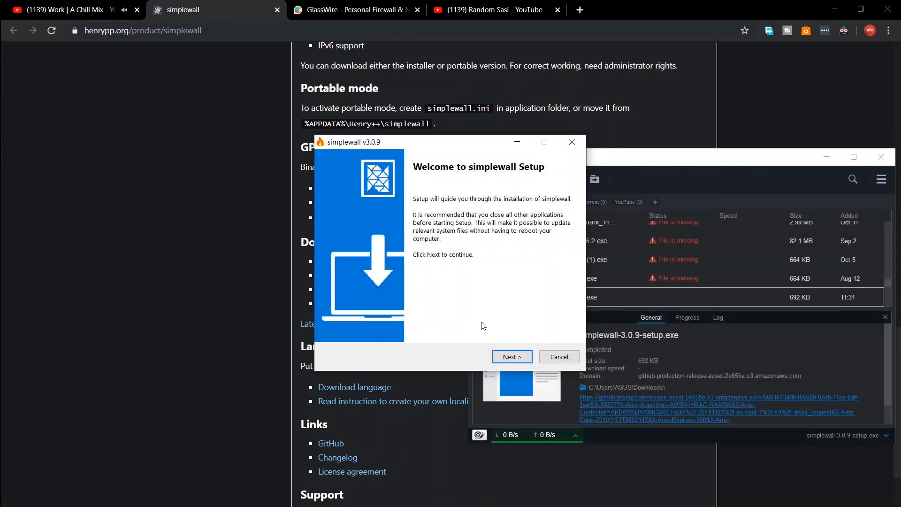
Agree to the license, install simplewall 3.0.9 with shortcuts, and launch it from the Finish page.
{"action": "left_click", "coordinate": [511, 357]}
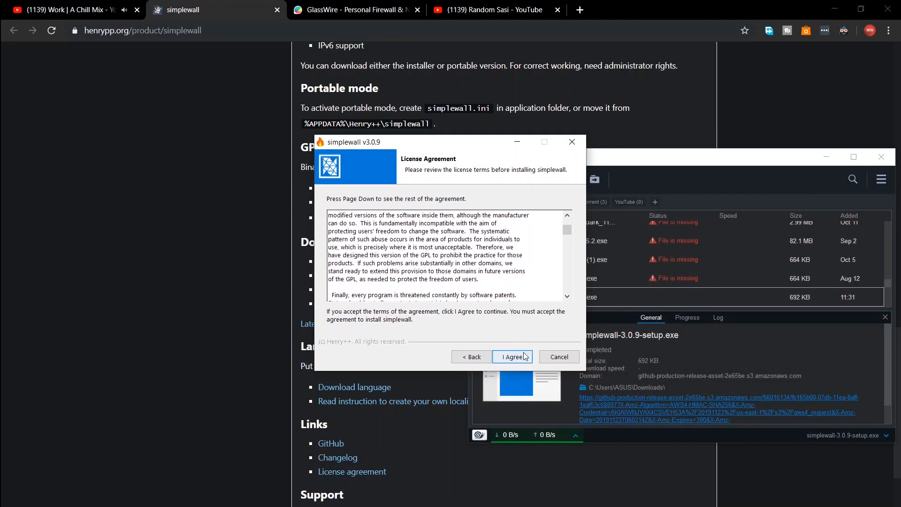
{"action": "left_click", "coordinate": [512, 356]}
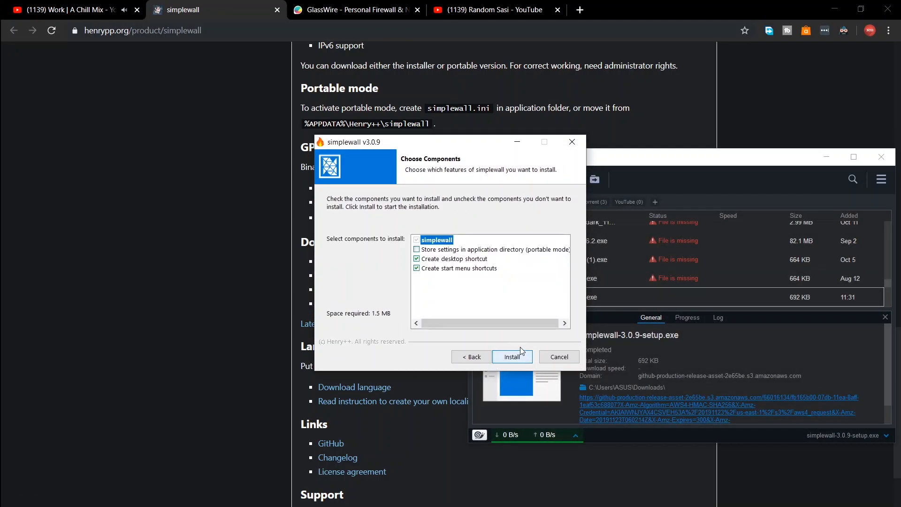
{"action": "left_click", "coordinate": [511, 357]}
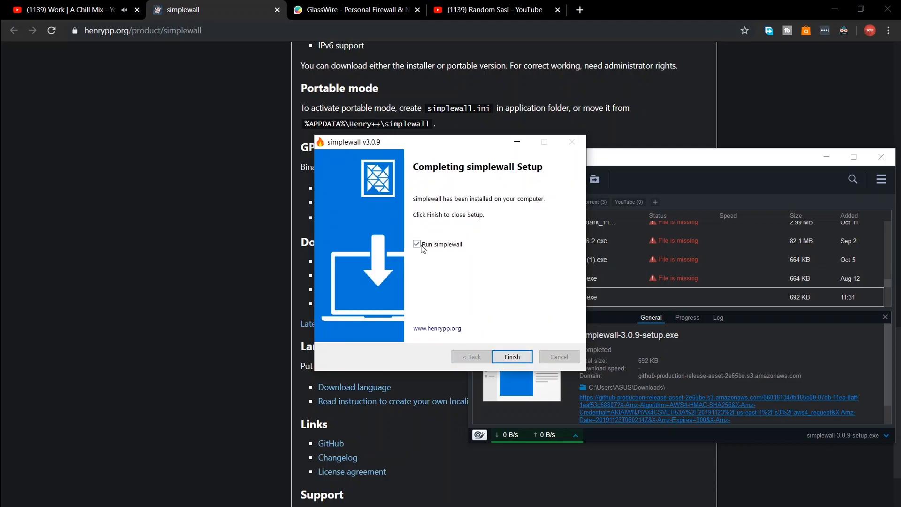
{"action": "left_click", "coordinate": [511, 356]}
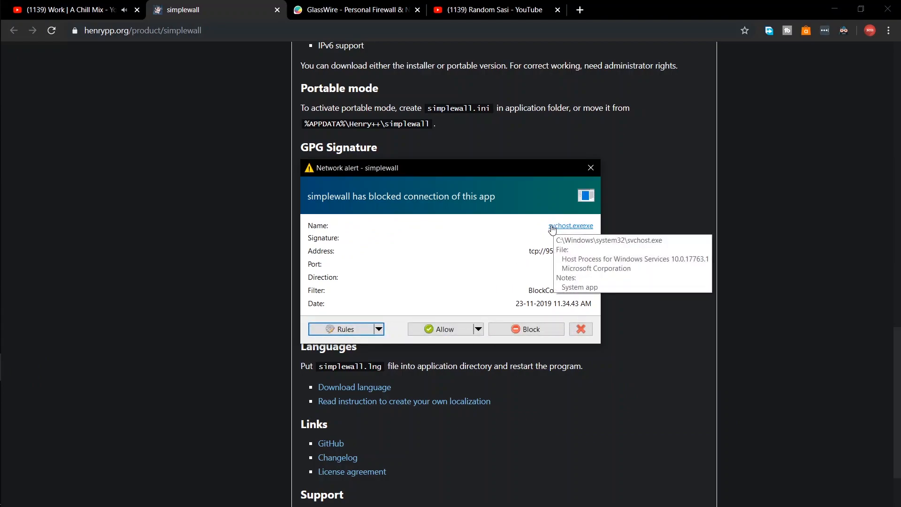
Allow the blocked svchost.exe connection in simplewall's Network alert.
{"action": "left_click", "coordinate": [591, 167]}
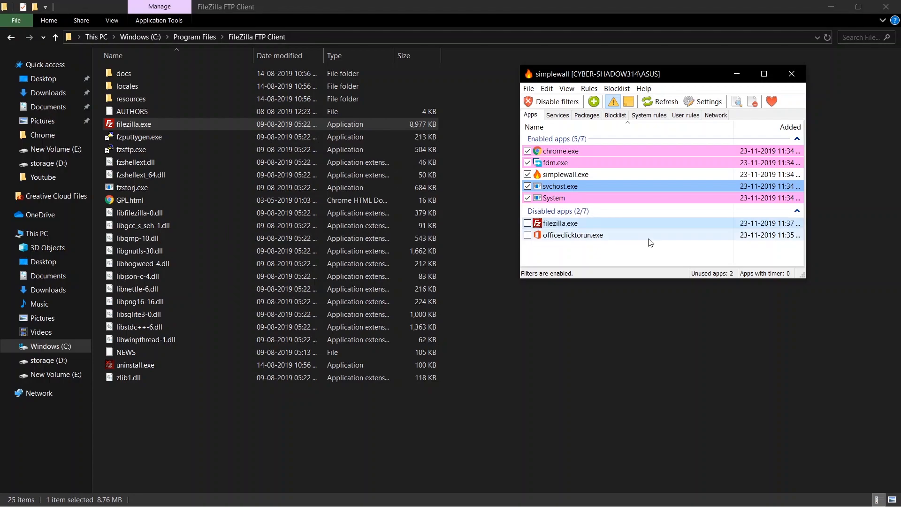
{"action": "mouse_move", "coordinate": [557, 223]}
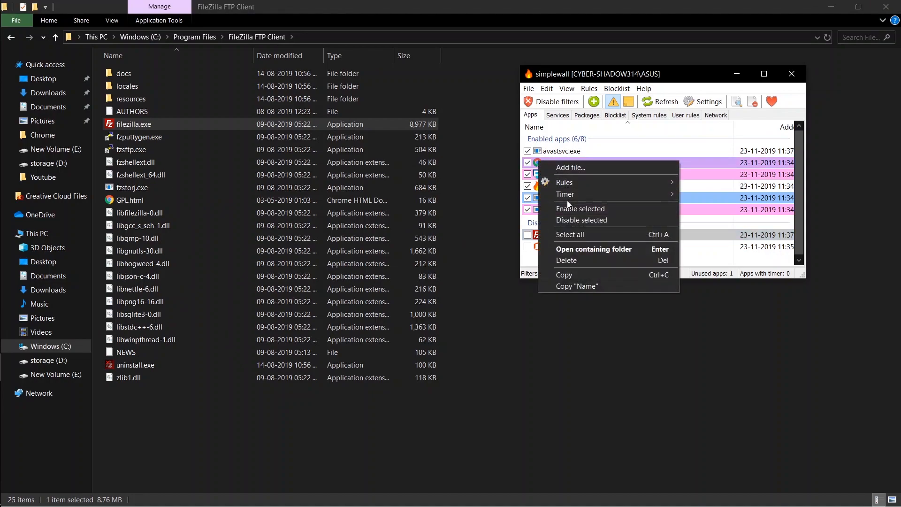
Disable chrome.exe in the Apps list so Chrome loses network access.
{"action": "left_click", "coordinate": [580, 220]}
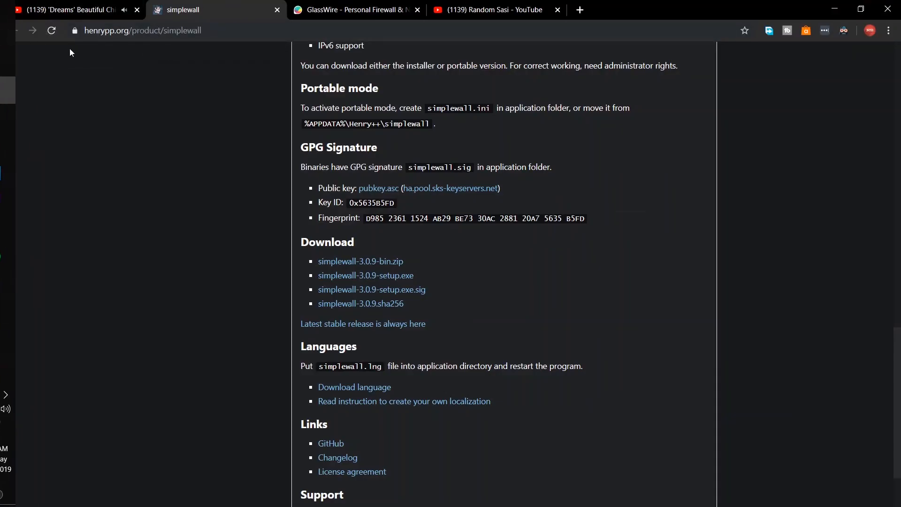
Reload henrypp.org to show ERR_NETWORK_ACCESS_DENIED, then re-enable chrome.exe in simplewall.
{"action": "left_click", "coordinate": [51, 30]}
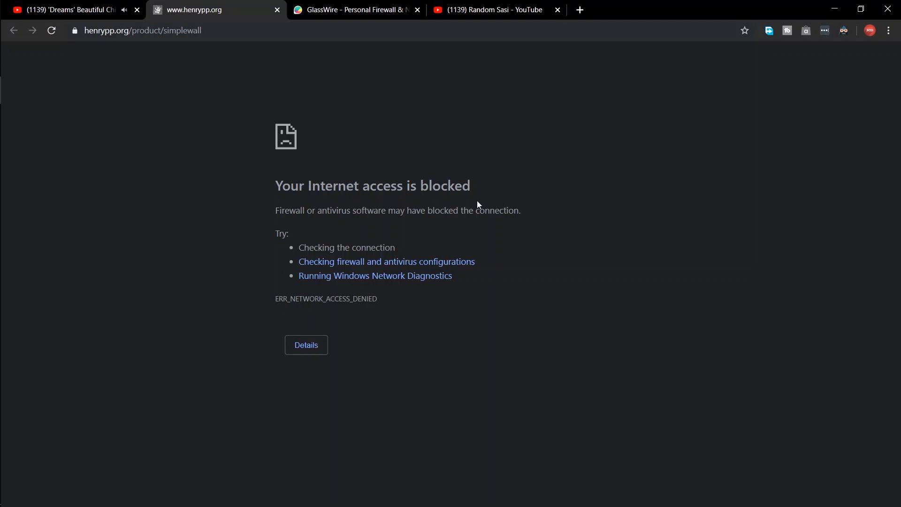
{"action": "left_click", "coordinate": [51, 30]}
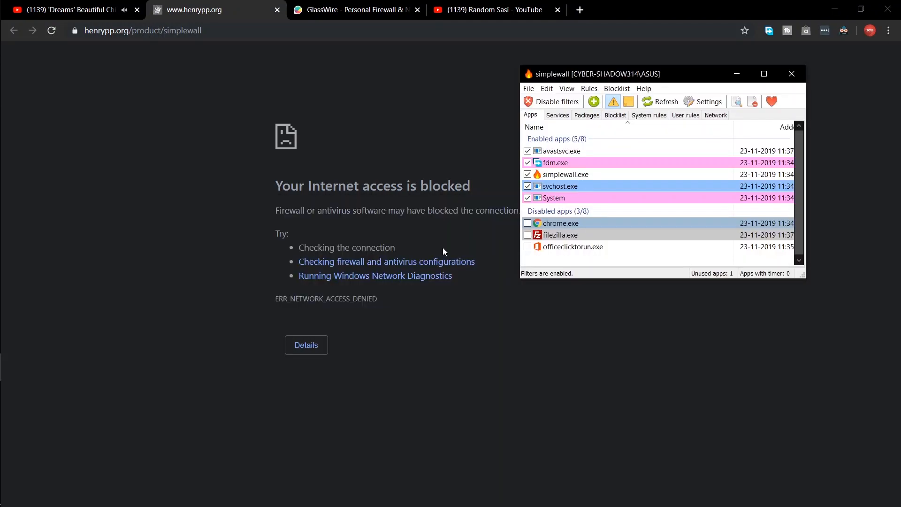
{"action": "right_click", "coordinate": [559, 223]}
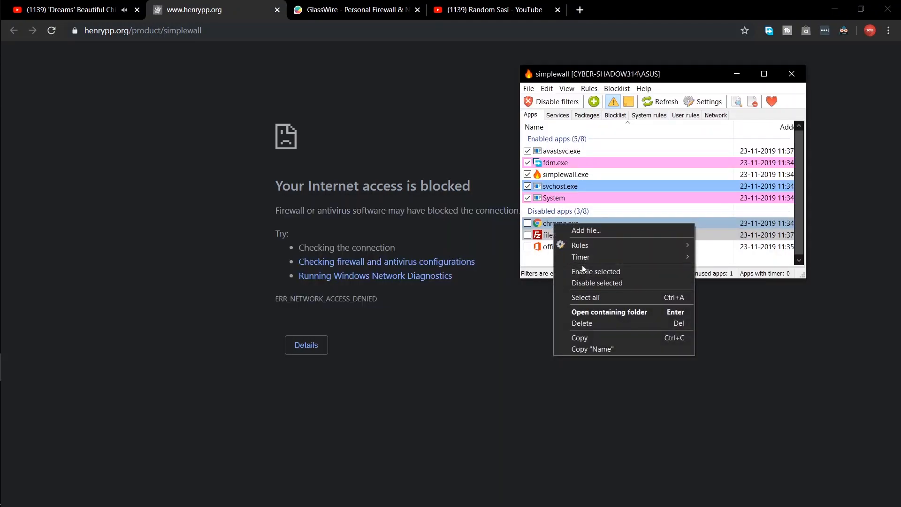
{"action": "left_click", "coordinate": [596, 271]}
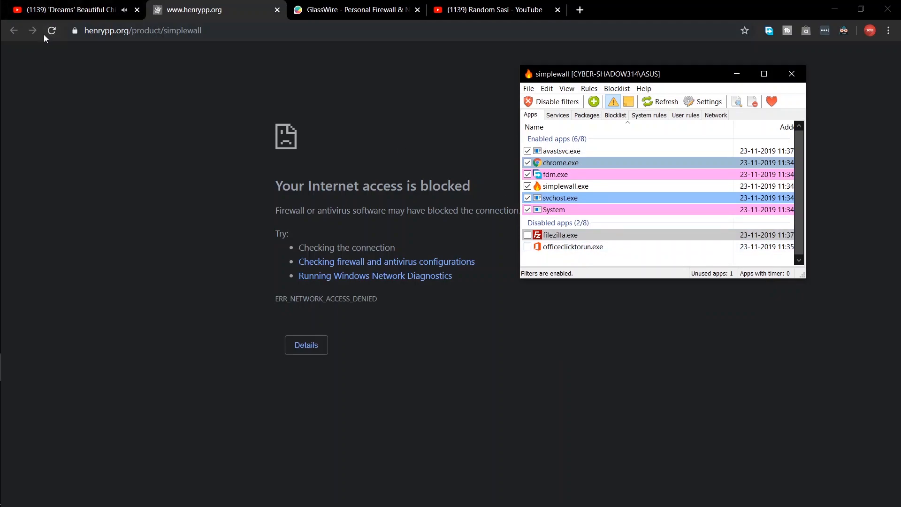